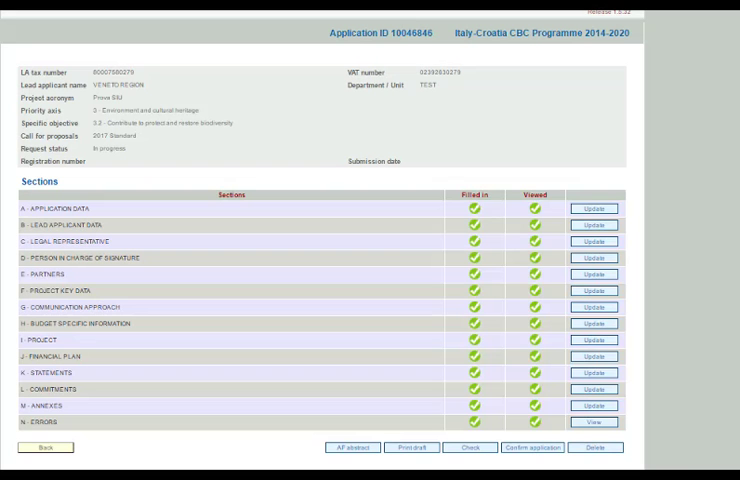
pyautogui.moveTo(138, 406)
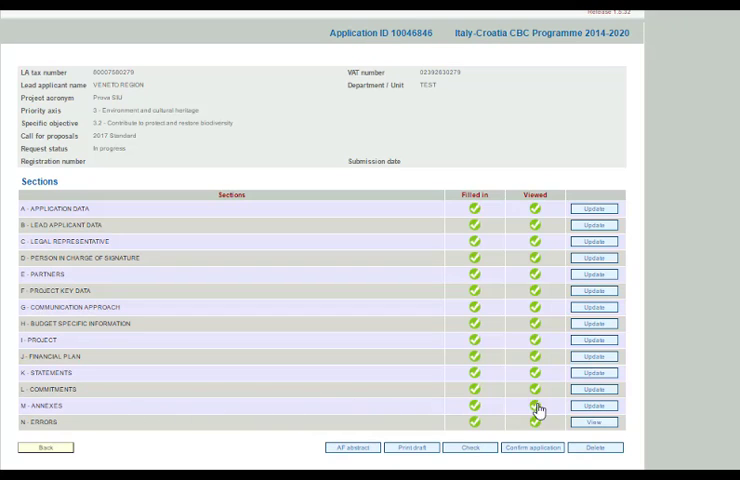
# Open the M - Annexes section listing the application's six annexes.
pyautogui.click(596, 406)
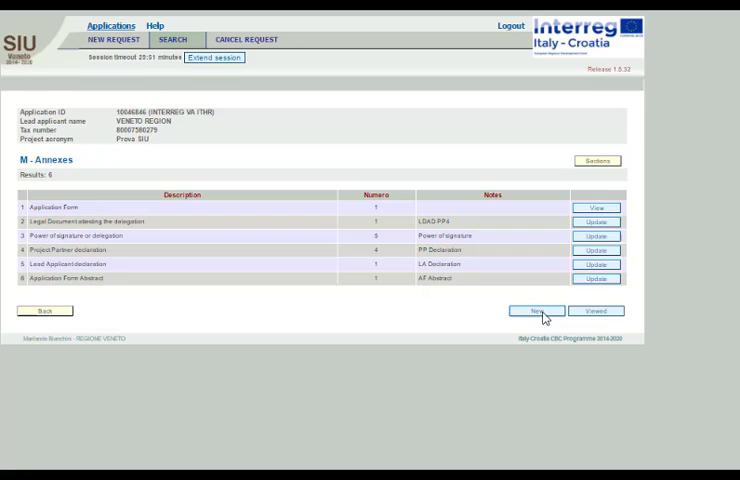
# Add a 007 Identity card annex with 9 copies and save it.
pyautogui.click(536, 310)
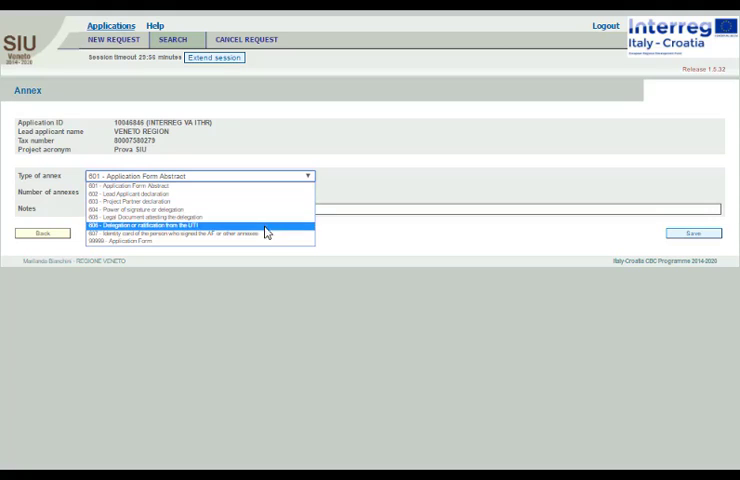
pyautogui.moveTo(260, 240)
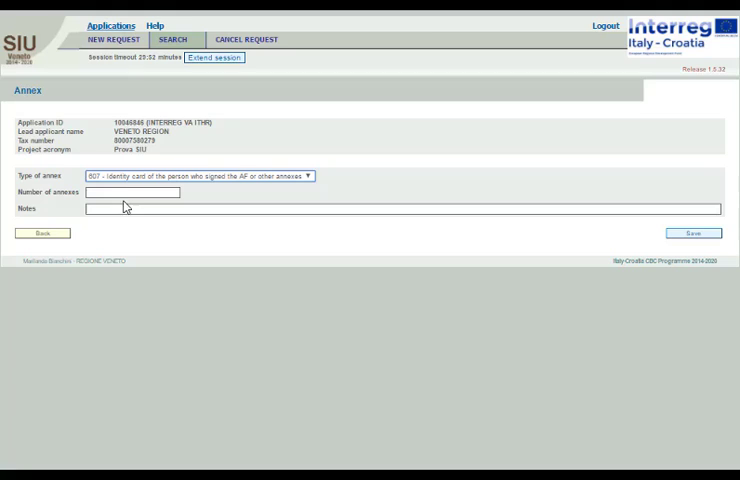
pyautogui.click(130, 192)
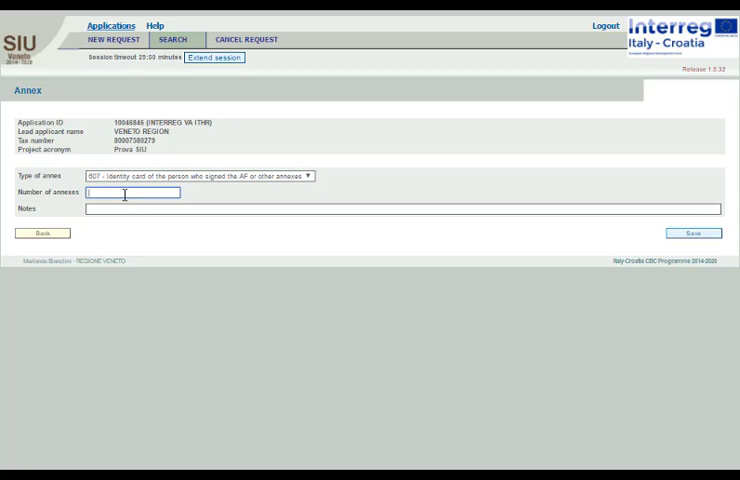
pyautogui.write('9')
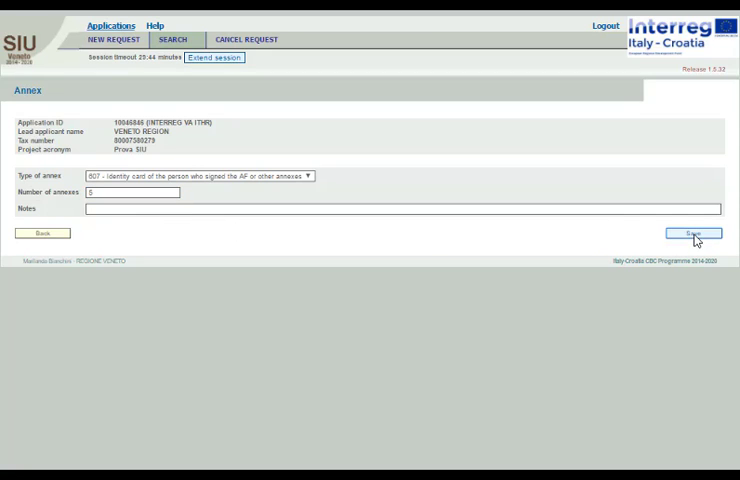
pyautogui.click(692, 232)
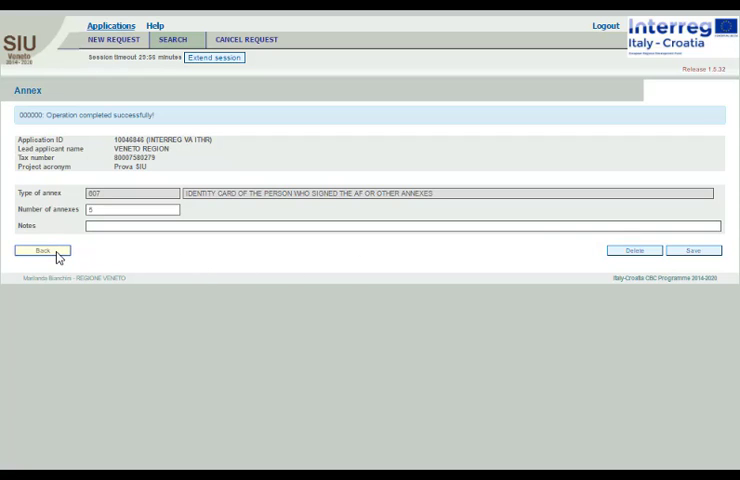
# Return to the annex list of seven entries and review the Sections overview.
pyautogui.click(44, 252)
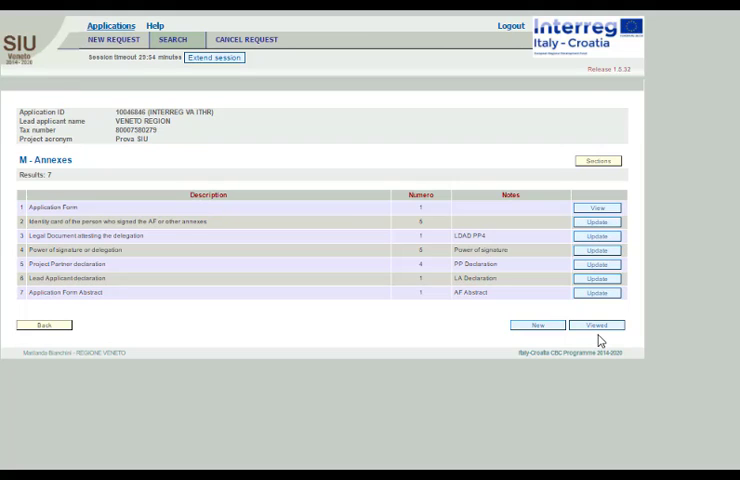
pyautogui.moveTo(584, 340)
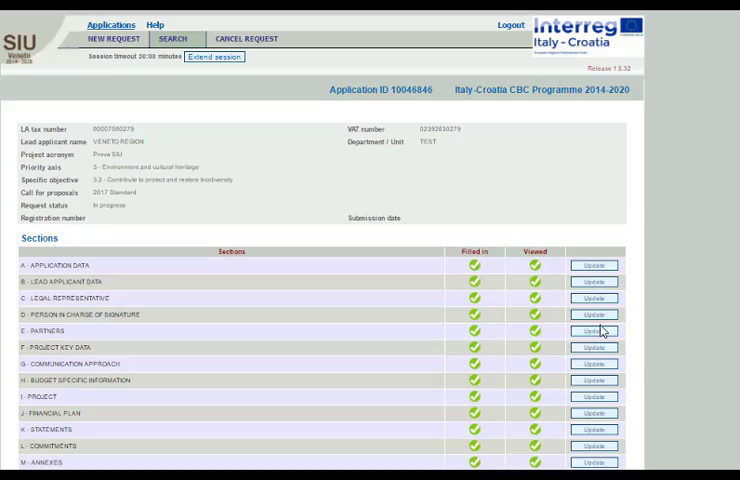
pyautogui.scroll(-3)
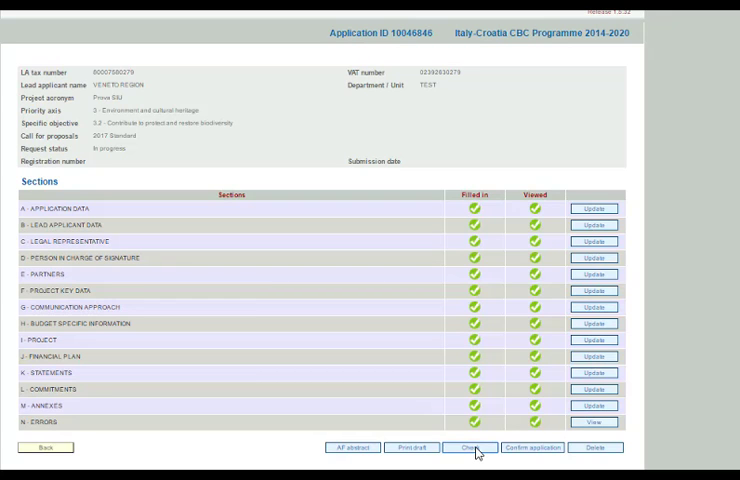
# Run the application check and view the N - Errors list with its error and warning.
pyautogui.click(468, 448)
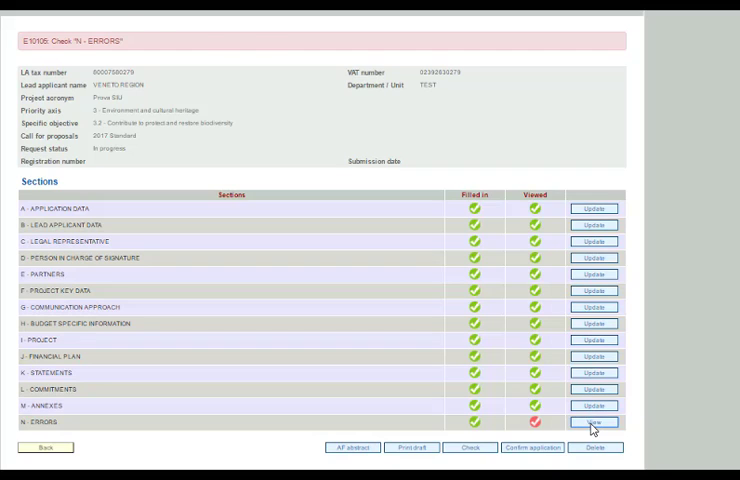
pyautogui.click(592, 432)
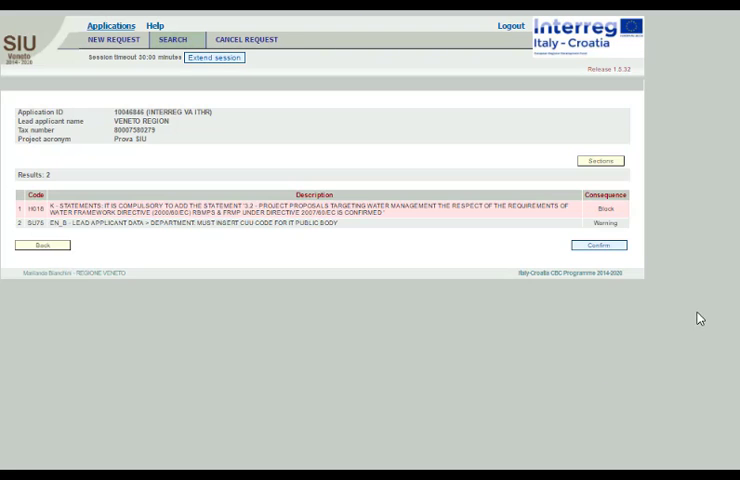
pyautogui.moveTo(644, 230)
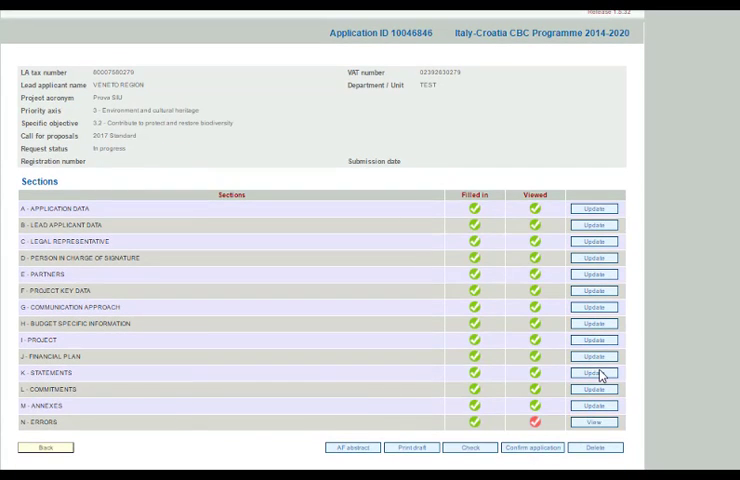
# Add the required statement 3.2 in the statements section and rerun the check.
pyautogui.click(598, 372)
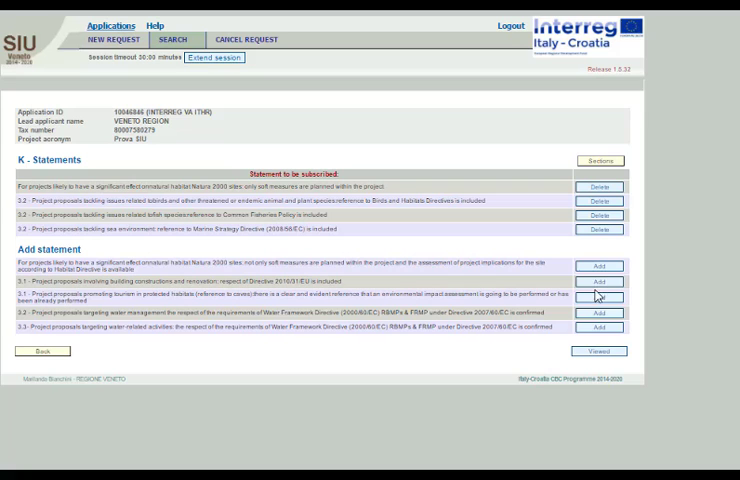
pyautogui.click(598, 316)
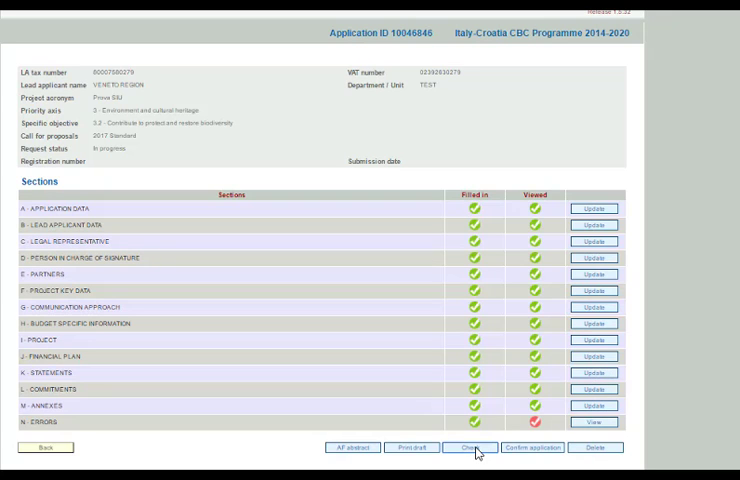
pyautogui.click(472, 448)
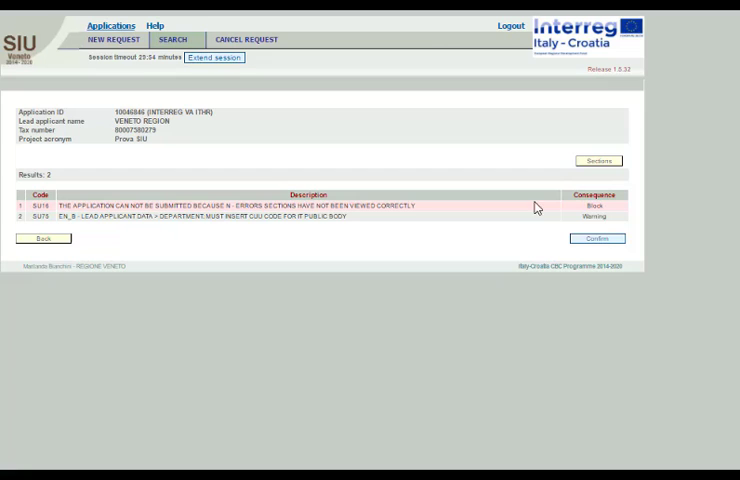
pyautogui.moveTo(604, 246)
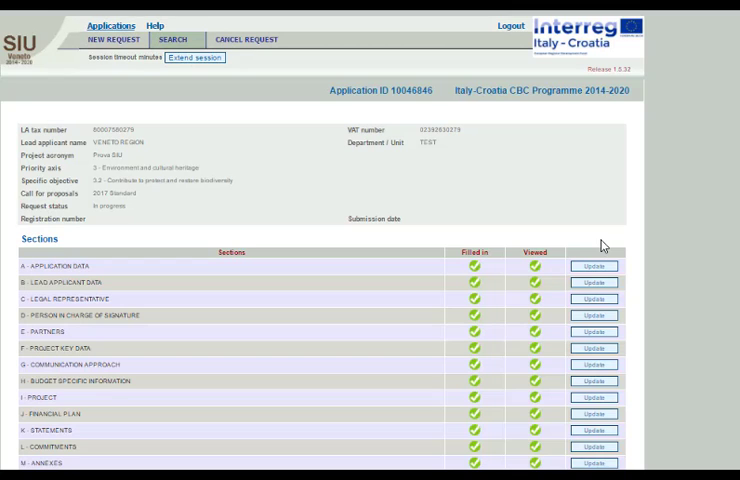
pyautogui.scroll(-3)
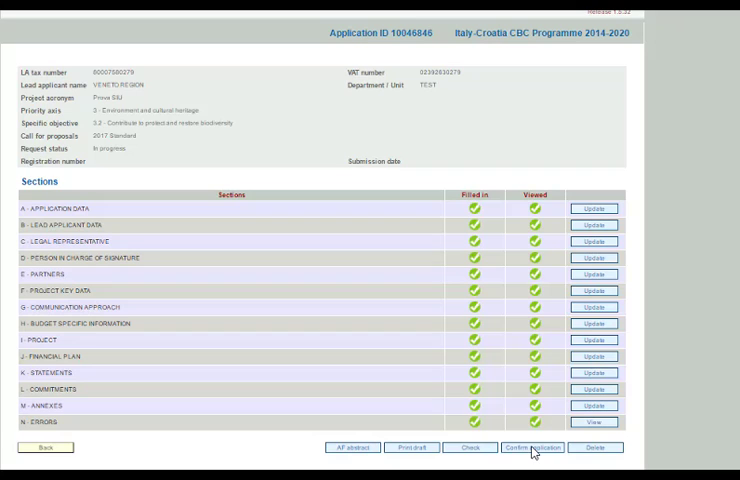
# Confirm the application and go to its annexes list for signed file uploads.
pyautogui.click(532, 448)
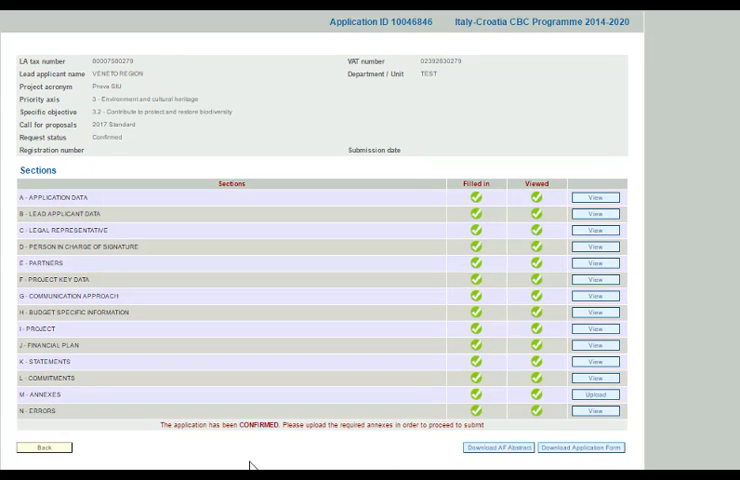
pyautogui.moveTo(284, 420)
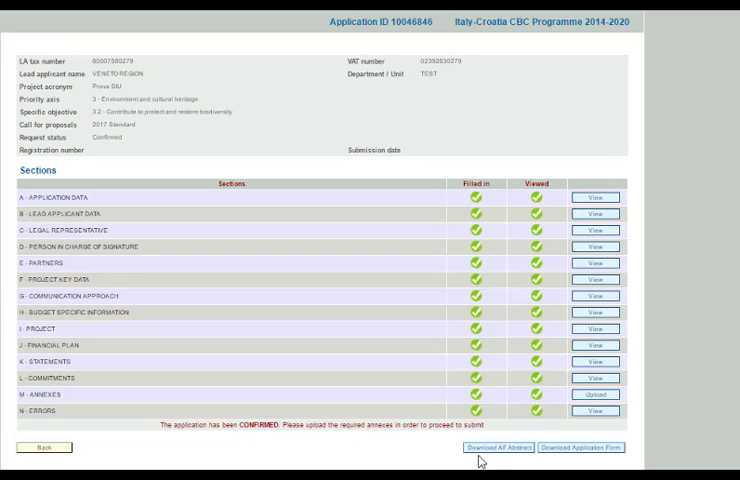
pyautogui.moveTo(568, 458)
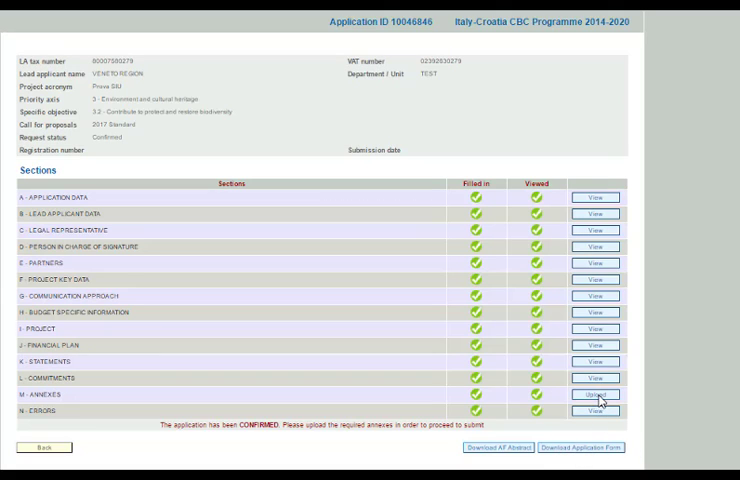
pyautogui.click(600, 394)
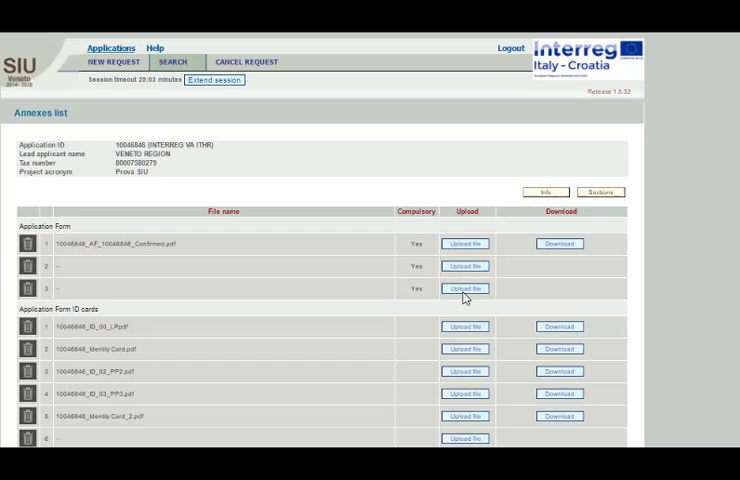
pyautogui.moveTo(296, 334)
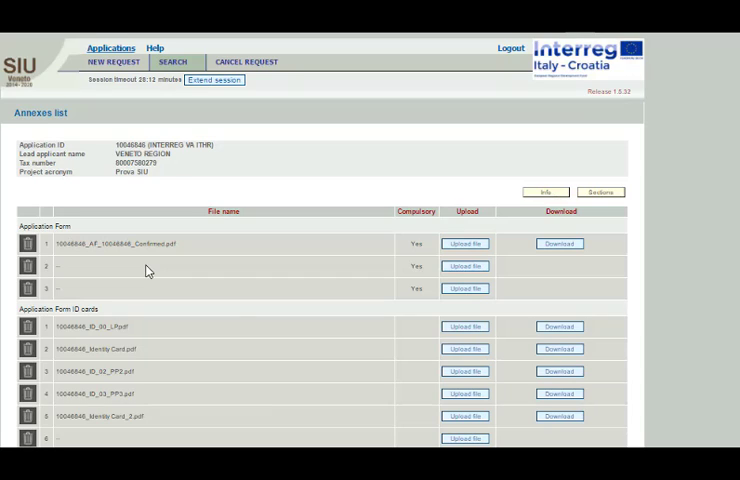
pyautogui.moveTo(146, 264)
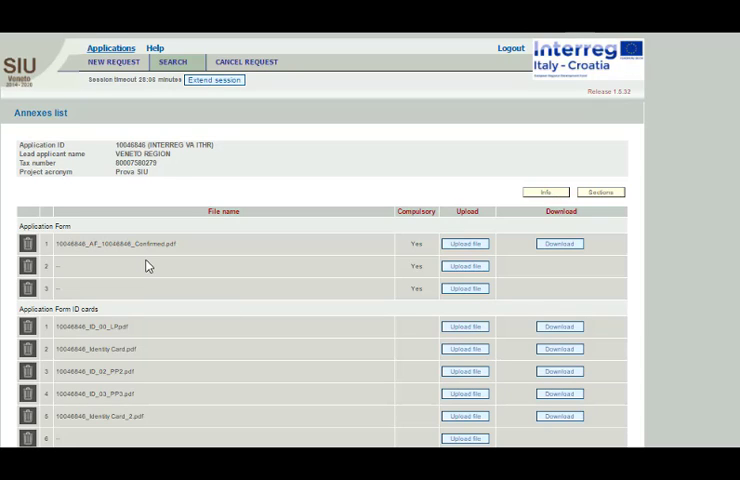
pyautogui.moveTo(160, 264)
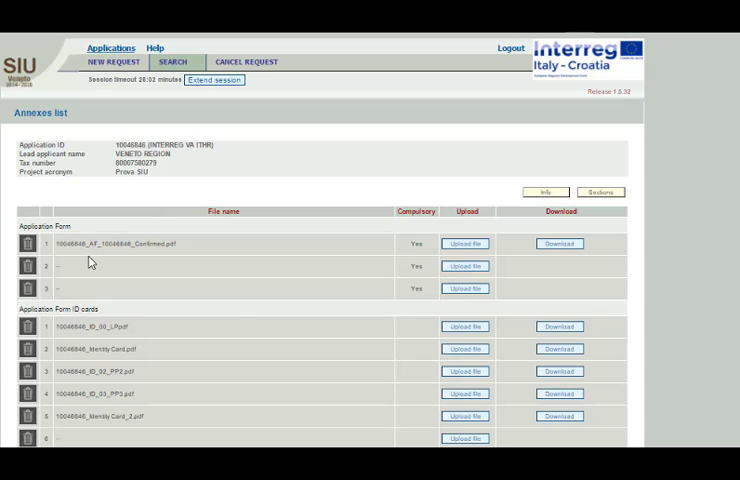
# Scroll through the annex groups down to LA declaration and AF abstract.
pyautogui.scroll(-3)
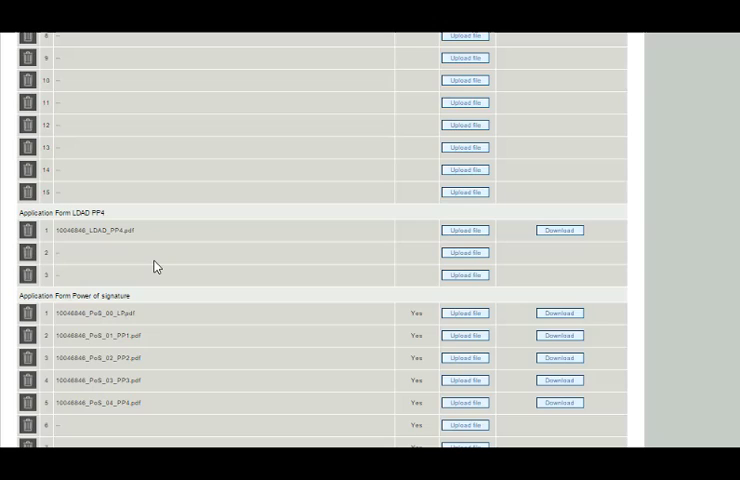
pyautogui.scroll(-3)
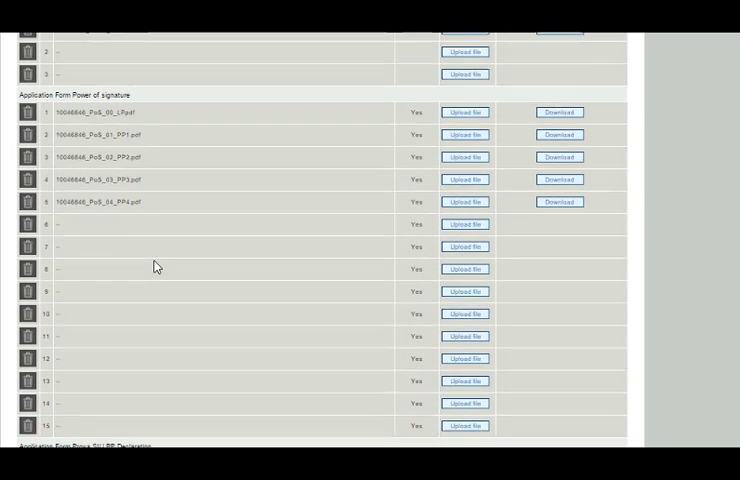
pyautogui.scroll(-3)
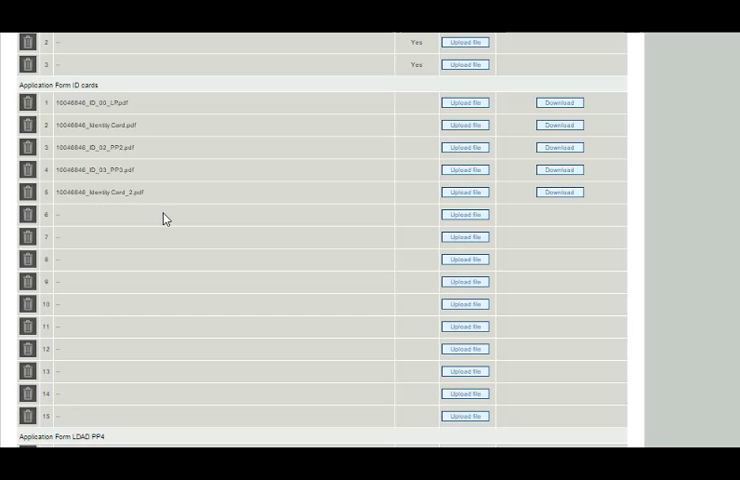
pyautogui.scroll(-3)
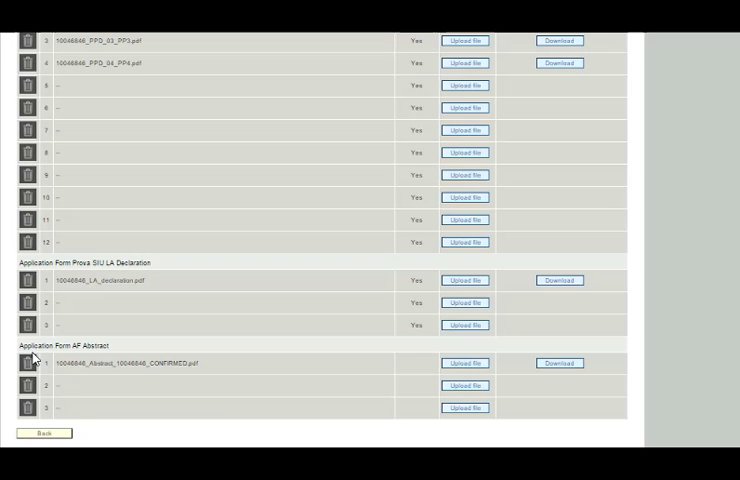
pyautogui.moveTo(218, 308)
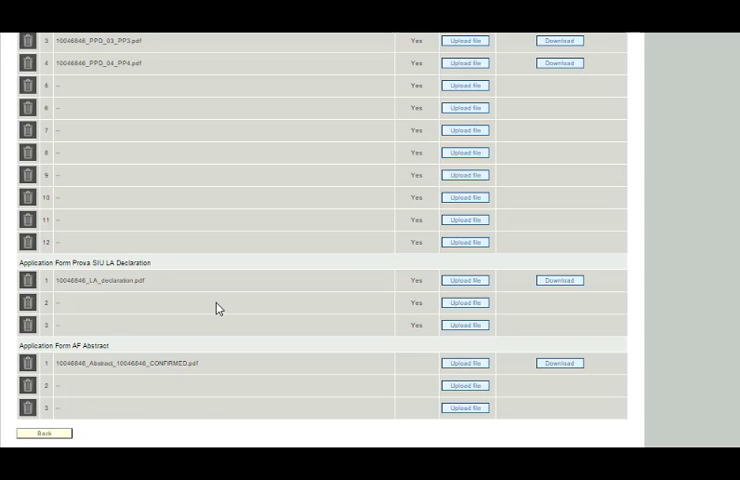
pyautogui.scroll(-3)
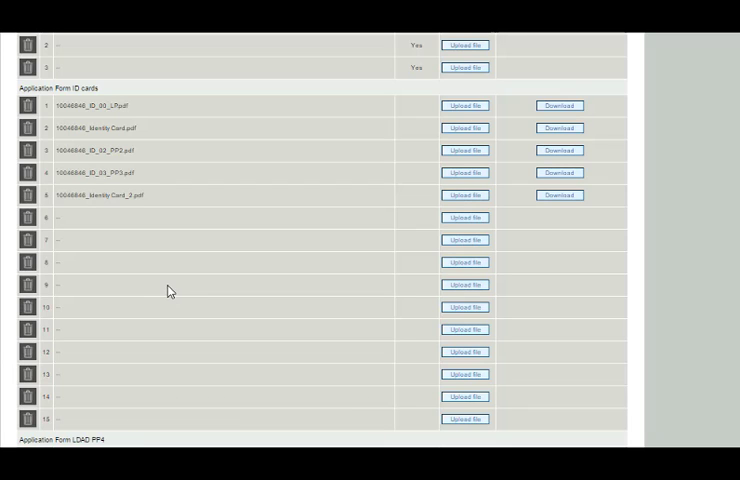
pyautogui.moveTo(182, 280)
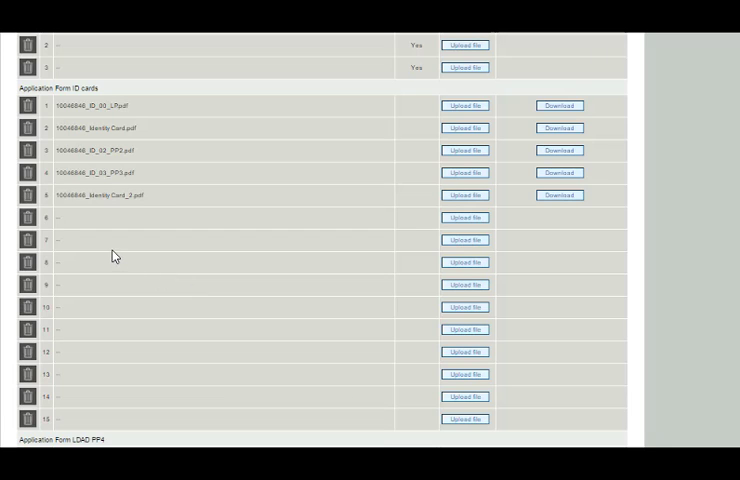
pyautogui.moveTo(62, 224)
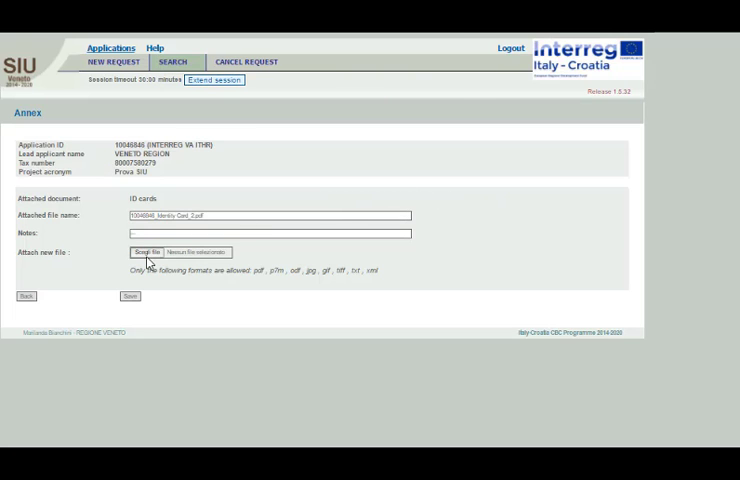
# Browse for the ID cards file and save it to the annexes list.
pyautogui.click(144, 252)
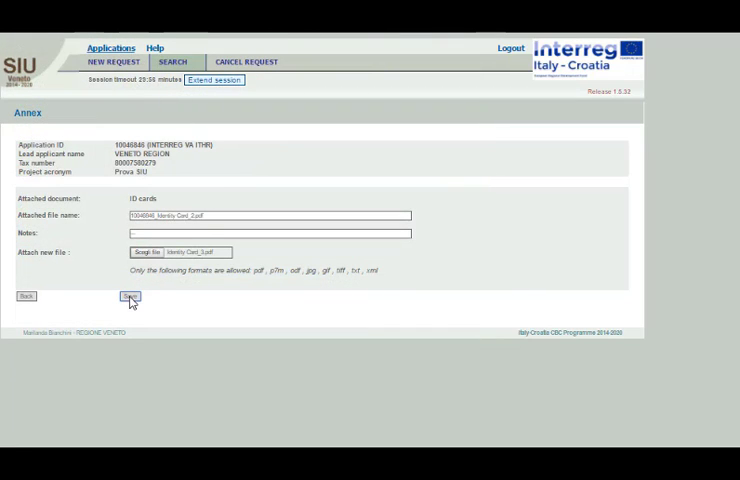
pyautogui.click(130, 296)
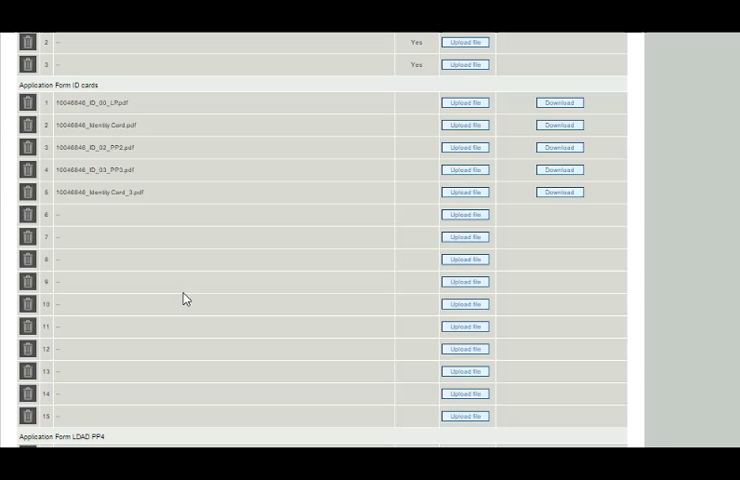